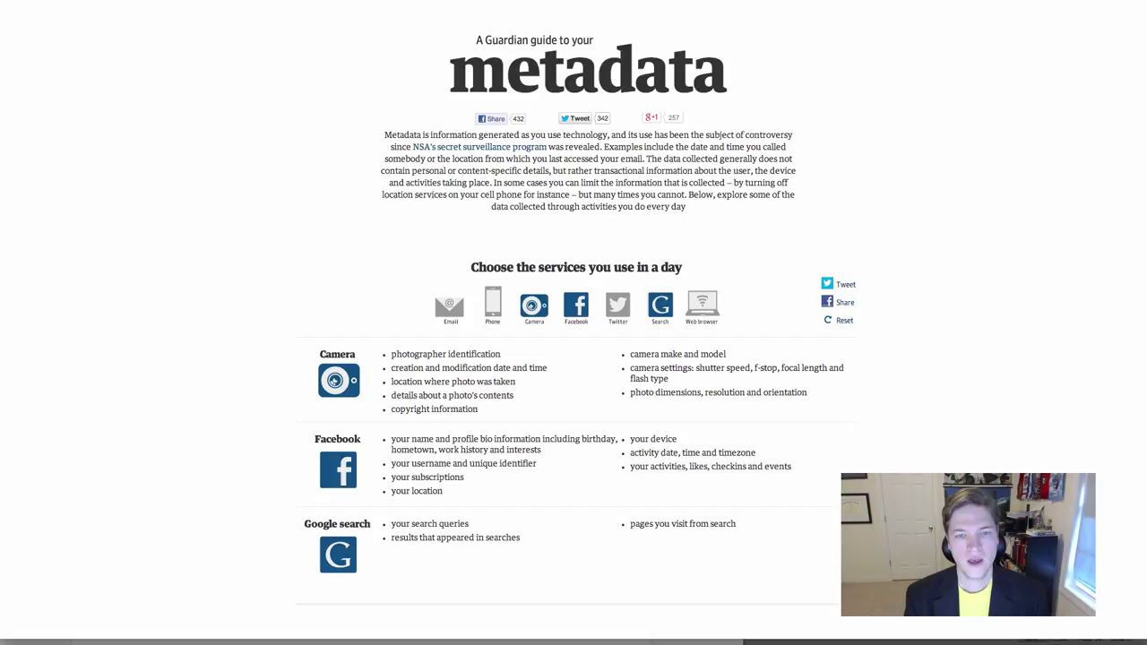
mouse_move(654, 244)
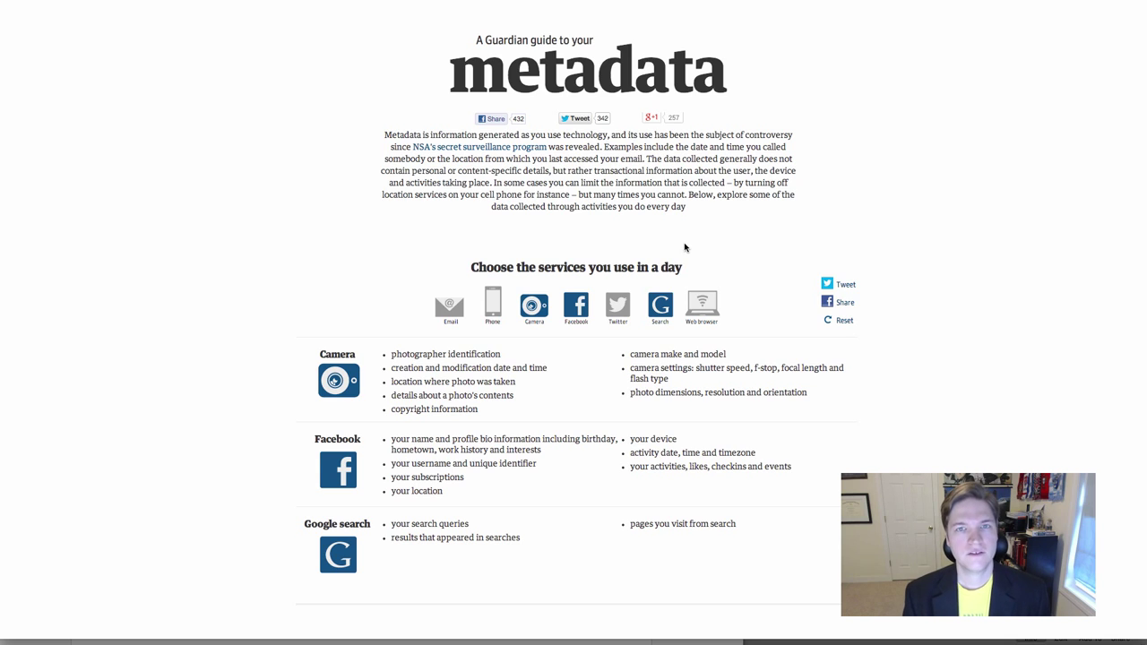
mouse_move(710, 247)
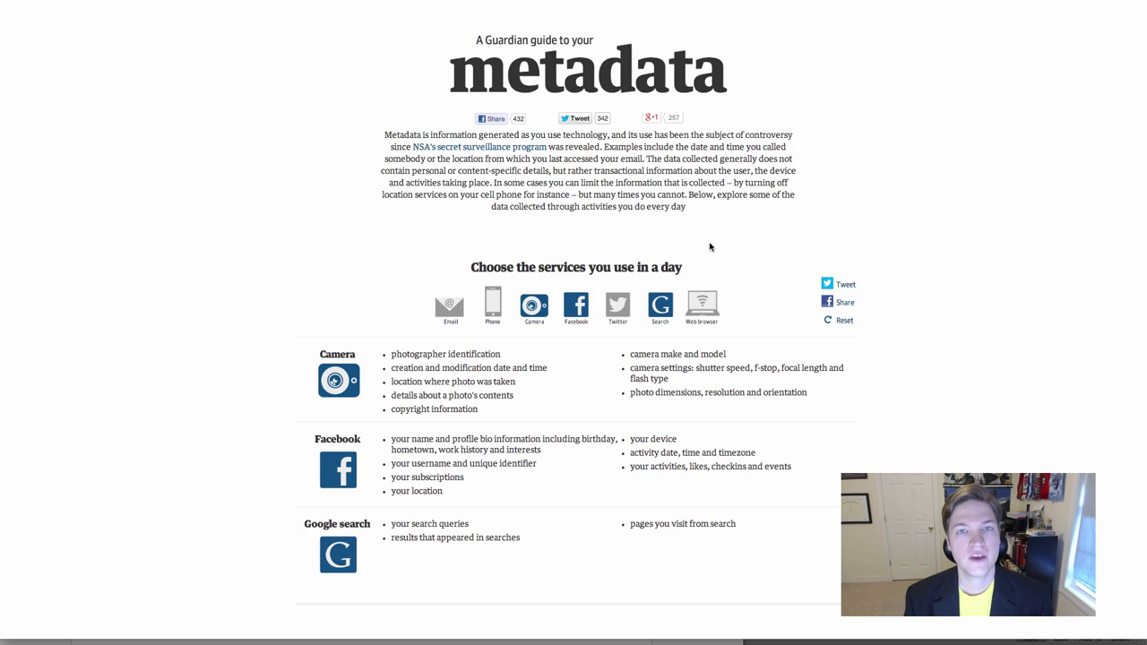
mouse_move(448, 306)
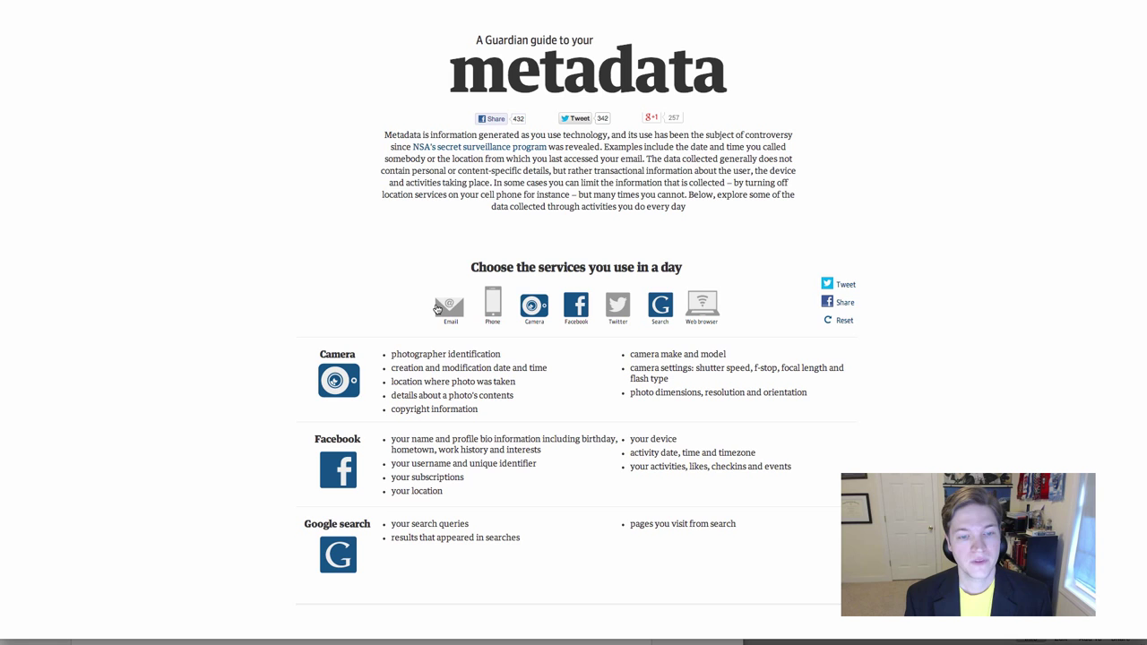
Step: Reveal and hide the email metadata list, then select a photo in the MG3 Newborn Photos event
click(448, 306)
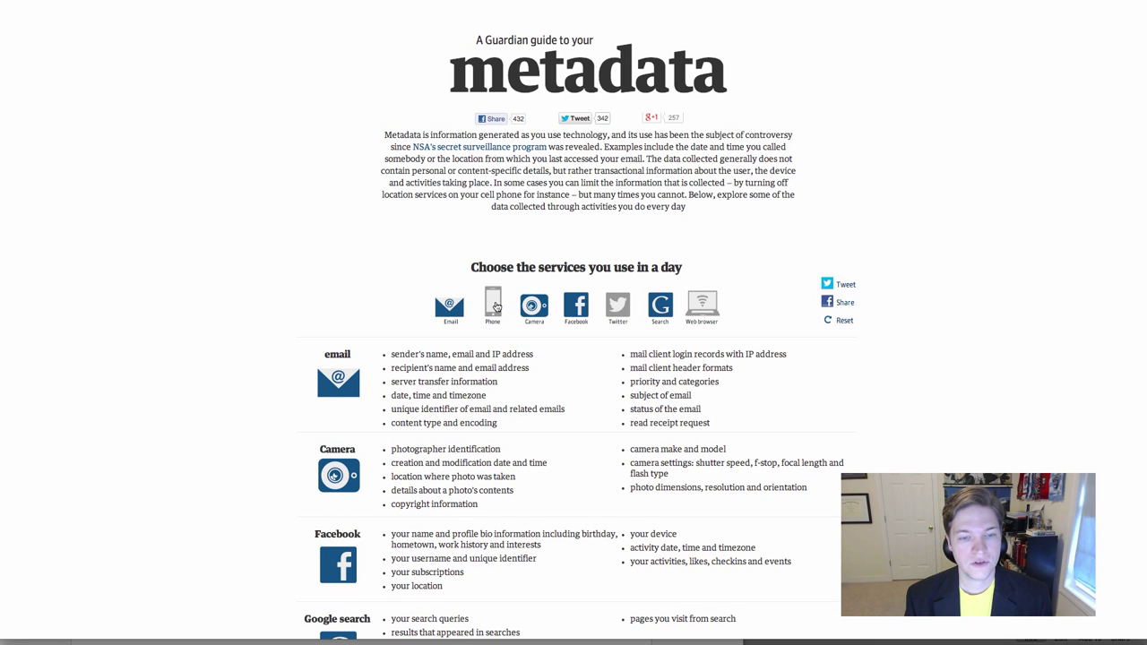
click(448, 307)
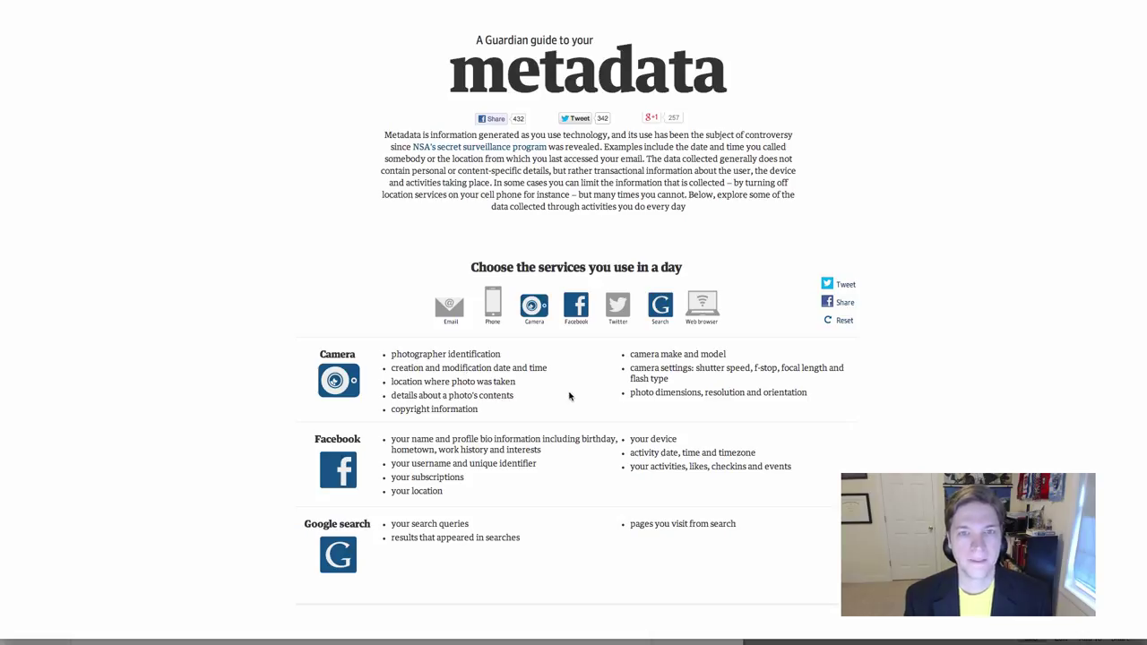
mouse_move(423, 354)
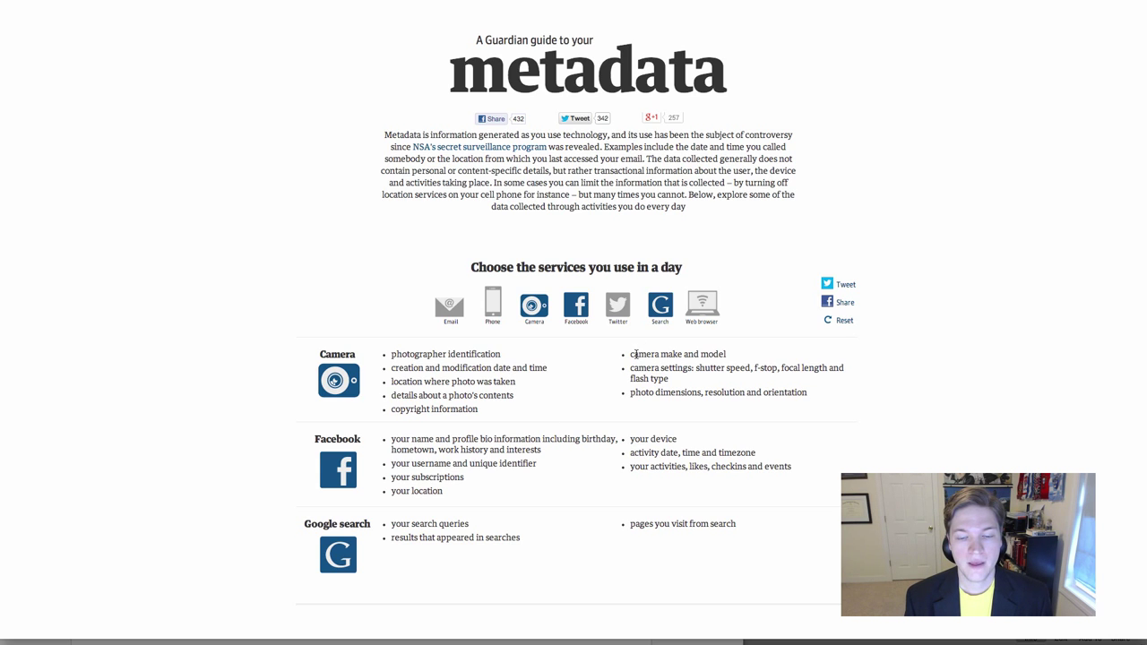
drag(630, 355, 666, 378)
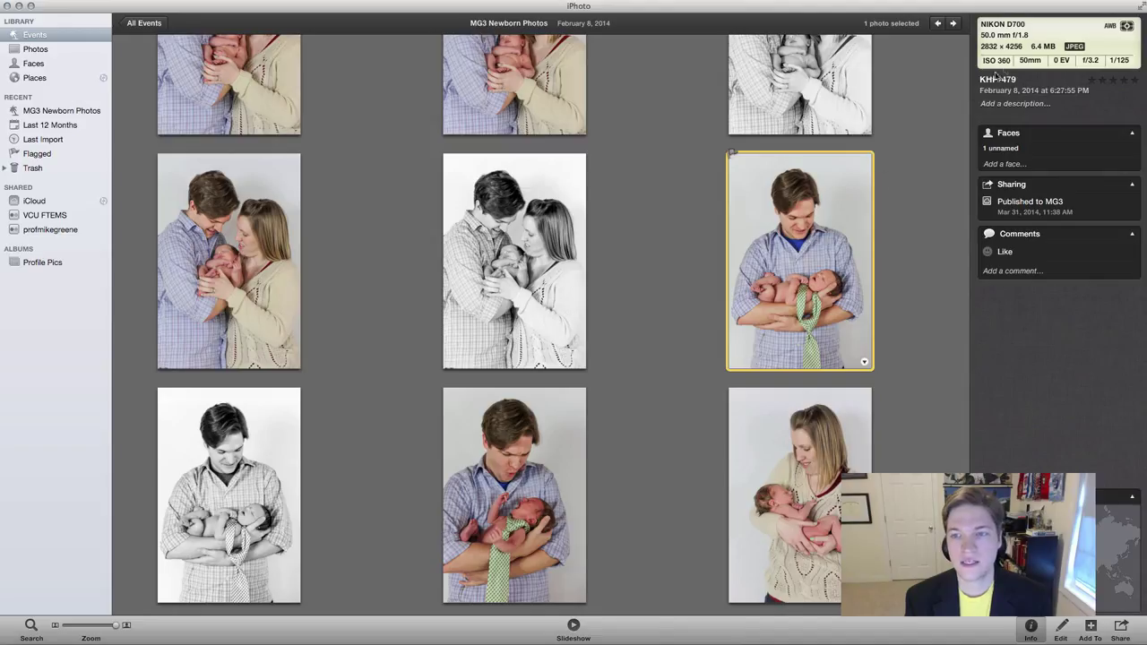
mouse_move(810, 232)
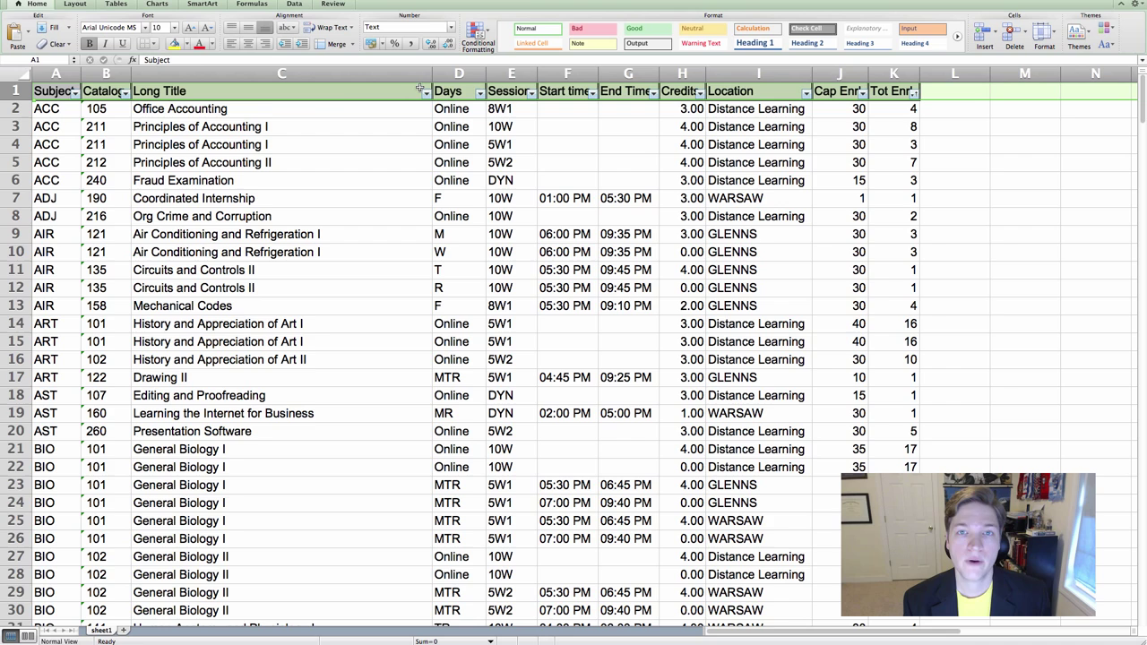
Step: Select the Office Accounting title, ACC subject cells, the Start/End time columns and the Subject header
click(281, 110)
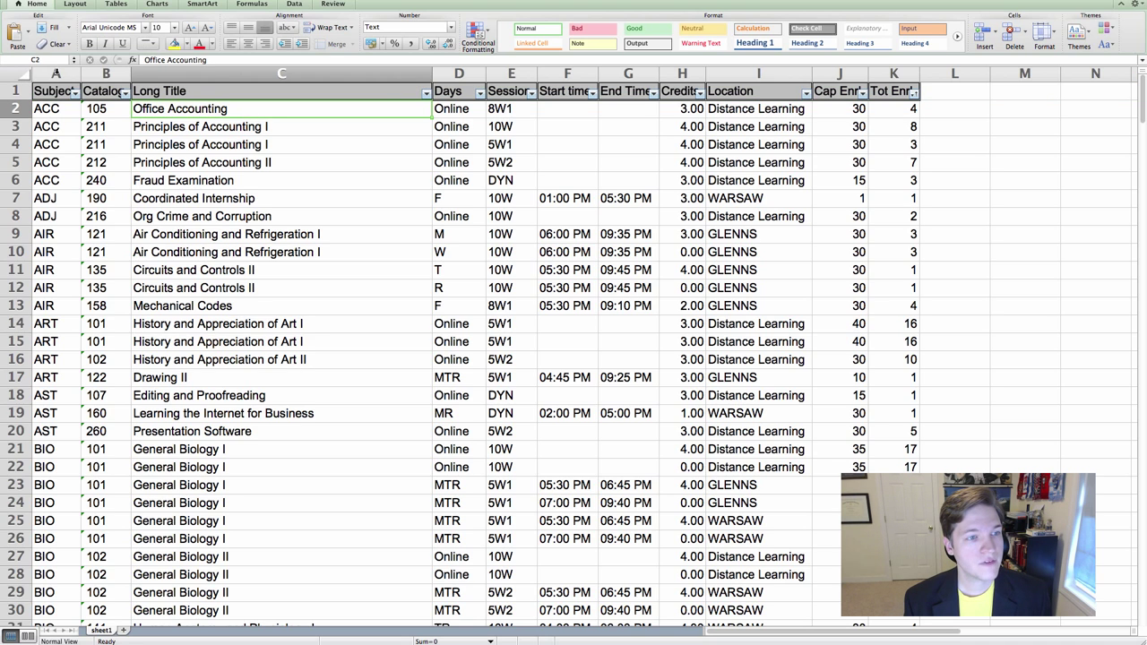
click(54, 90)
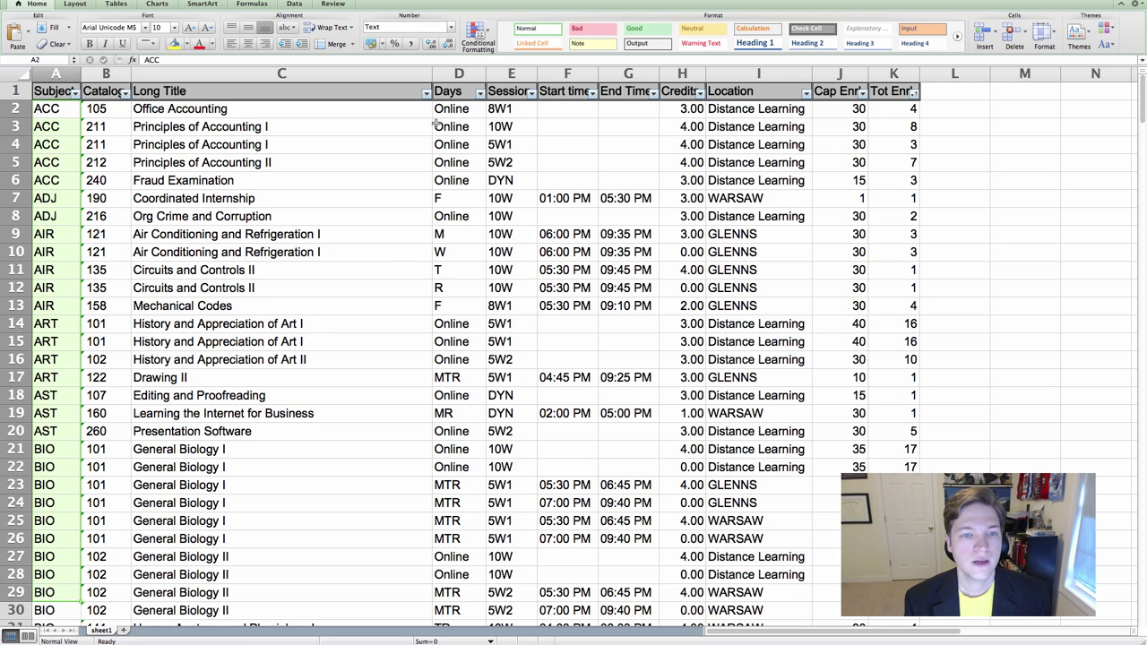
click(566, 90)
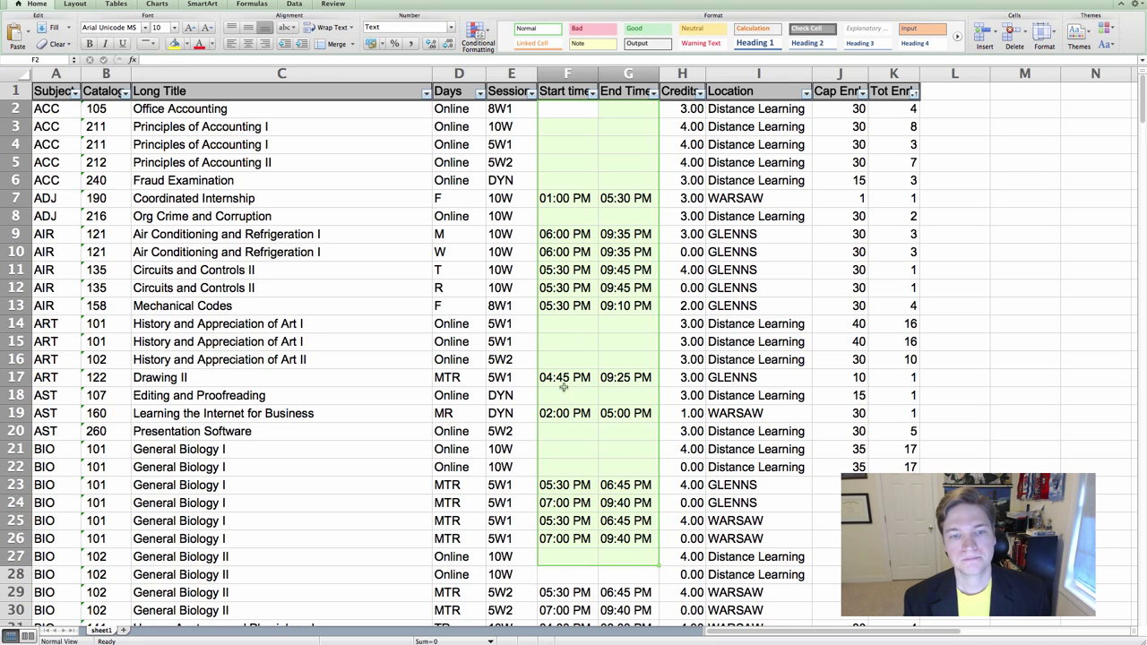
click(56, 90)
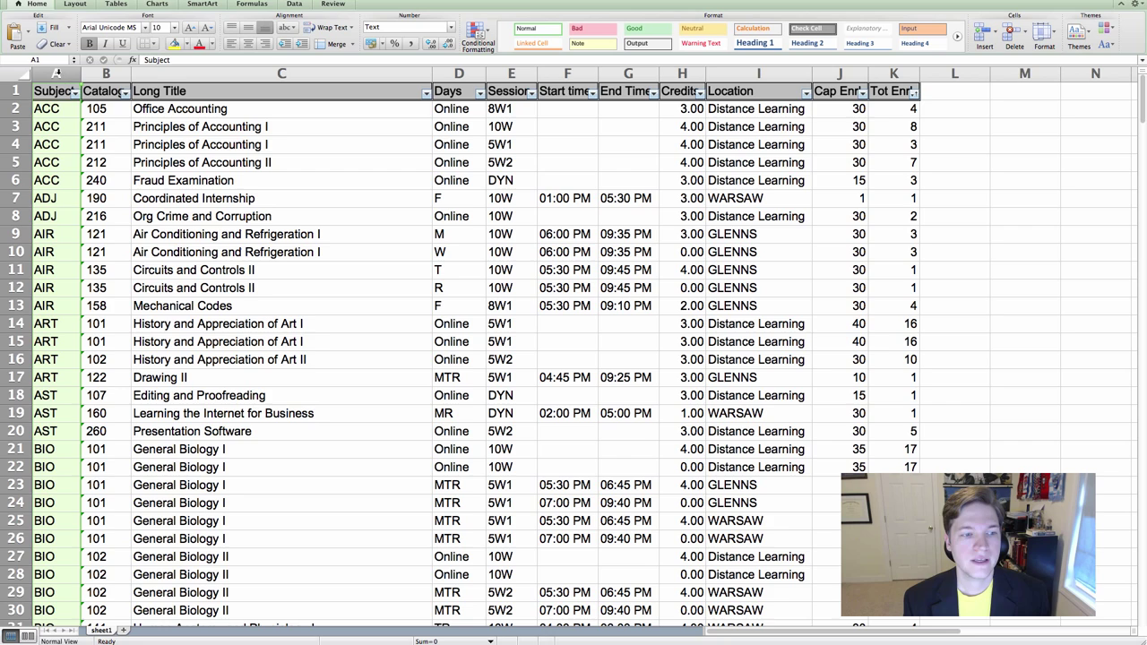
mouse_move(63, 385)
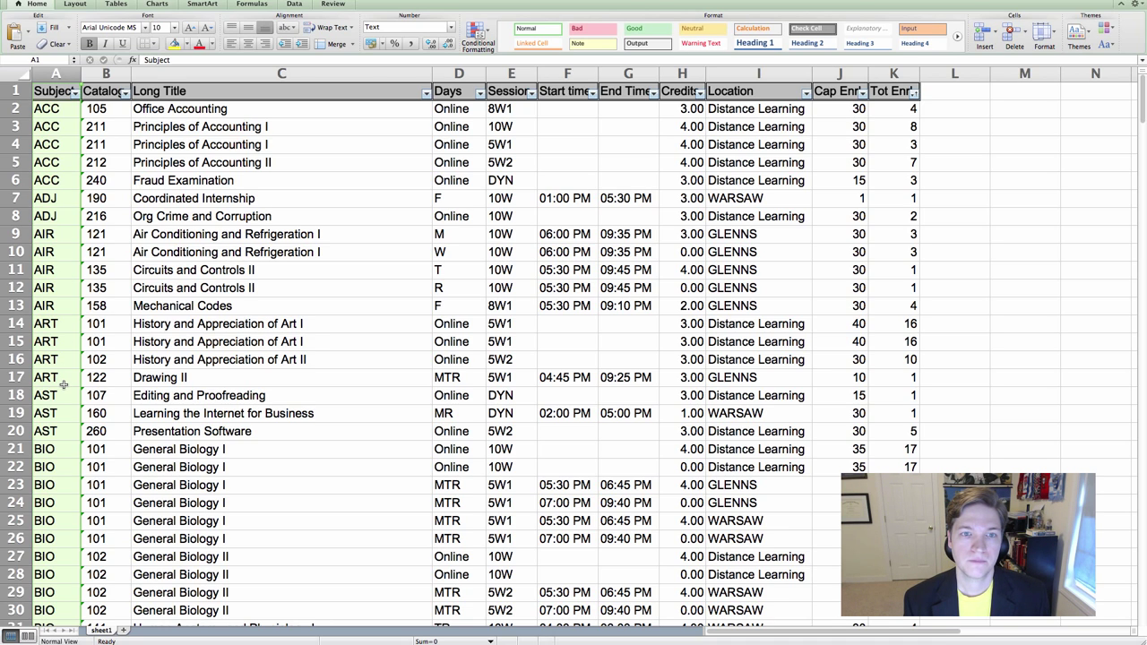
click(56, 109)
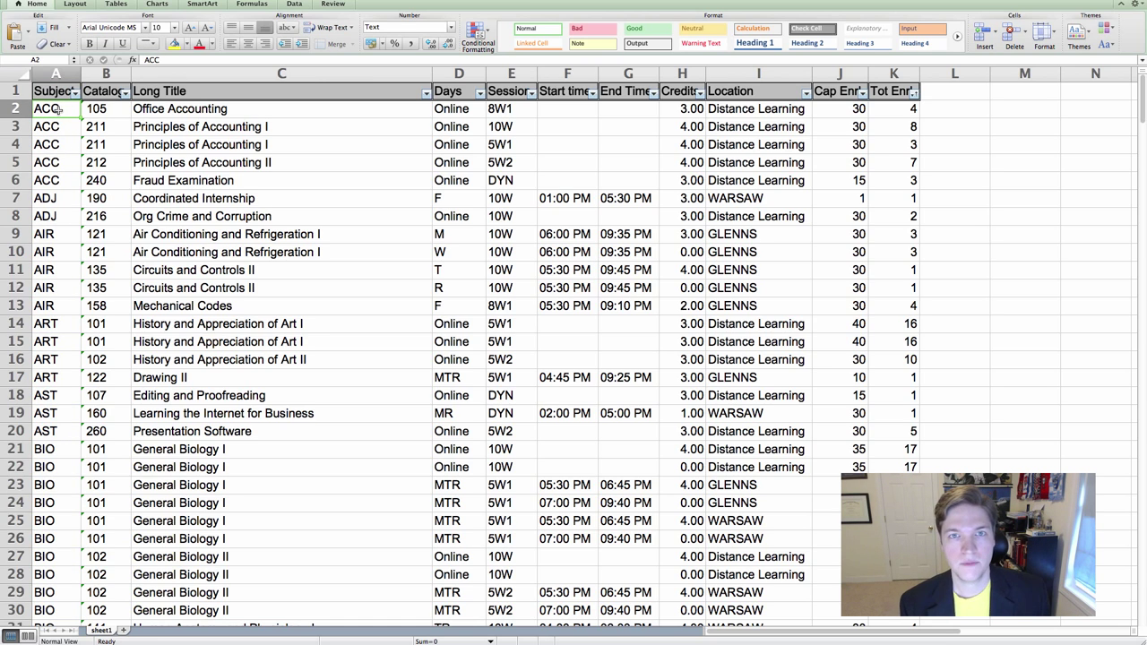
drag(56, 109, 55, 216)
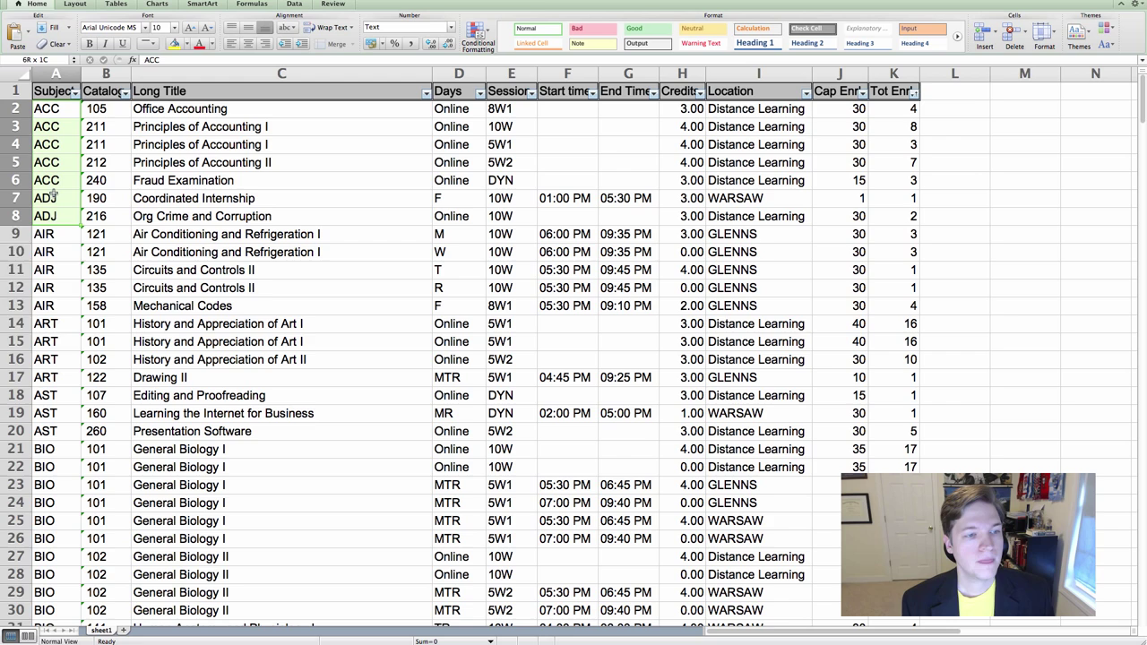
click(54, 286)
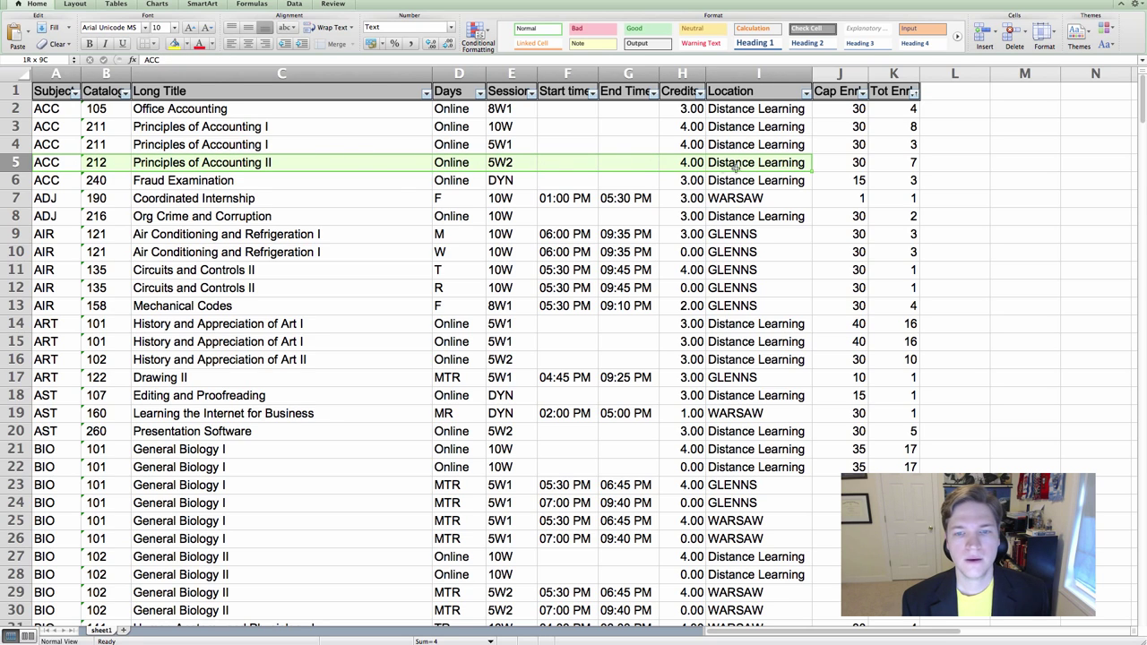
click(892, 161)
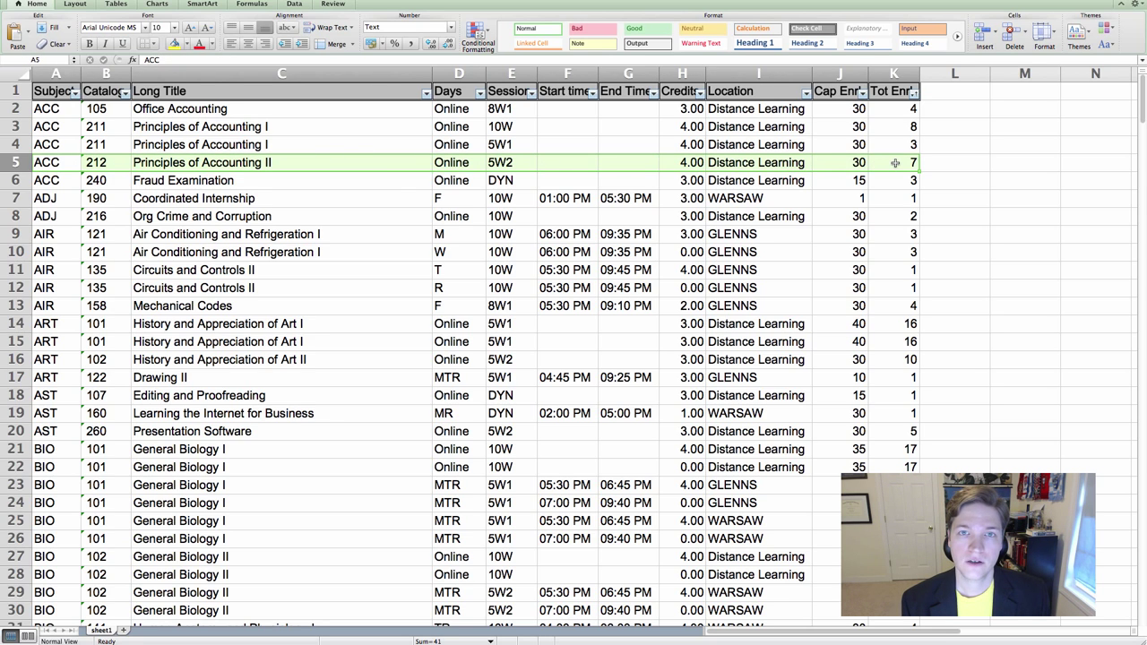
click(459, 305)
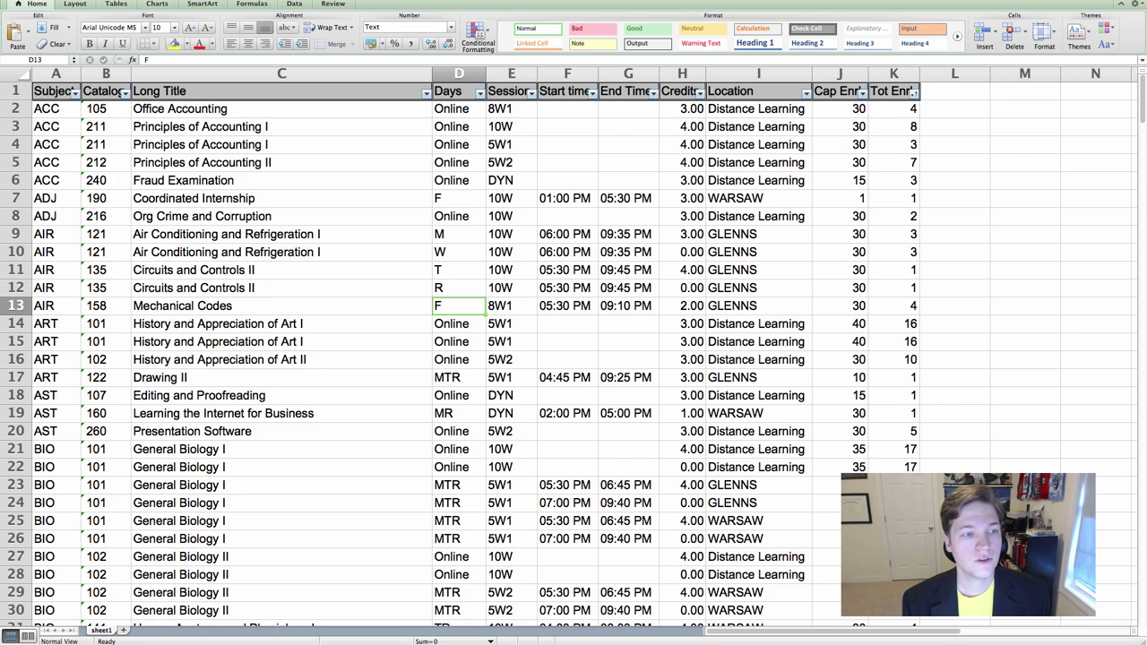
mouse_move(64, 341)
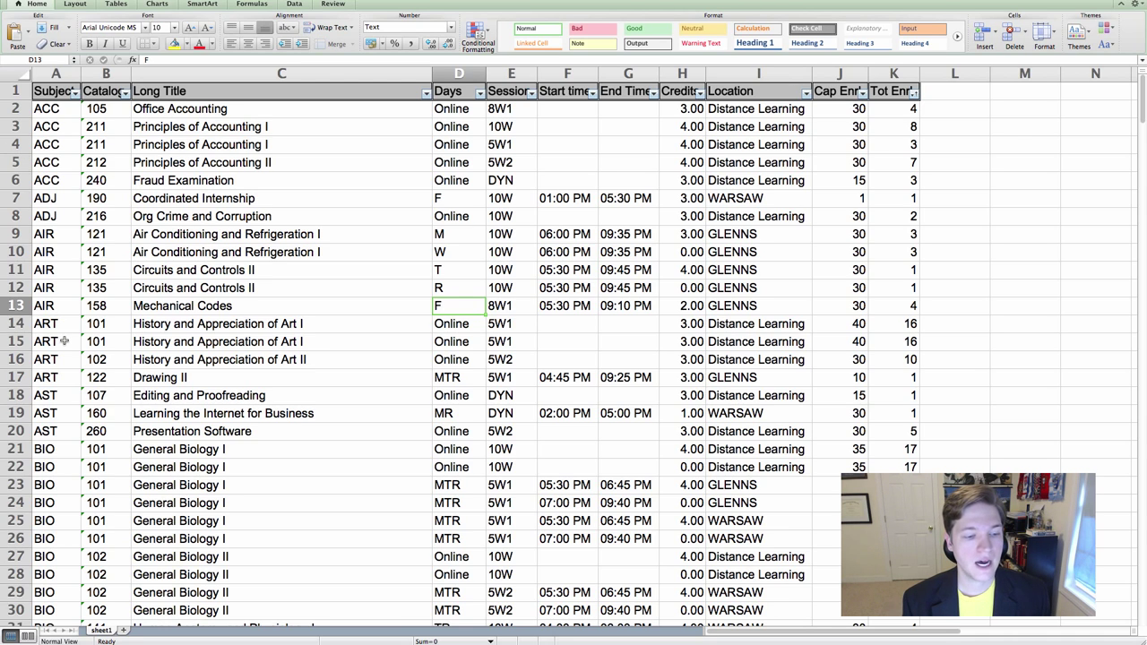
click(53, 161)
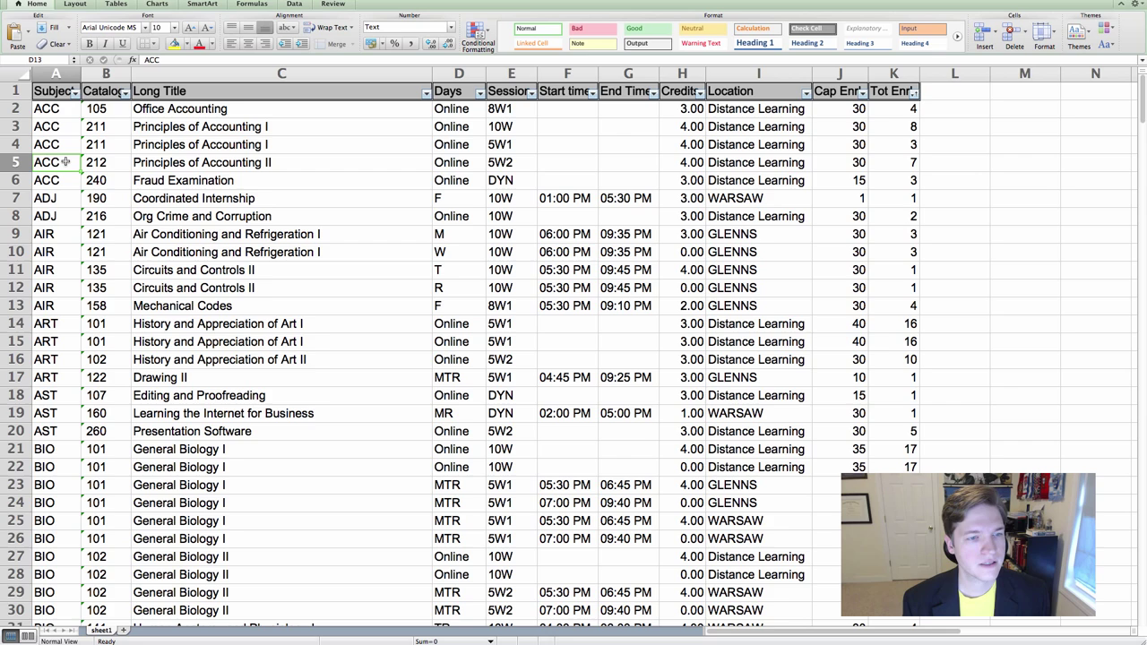
click(54, 161)
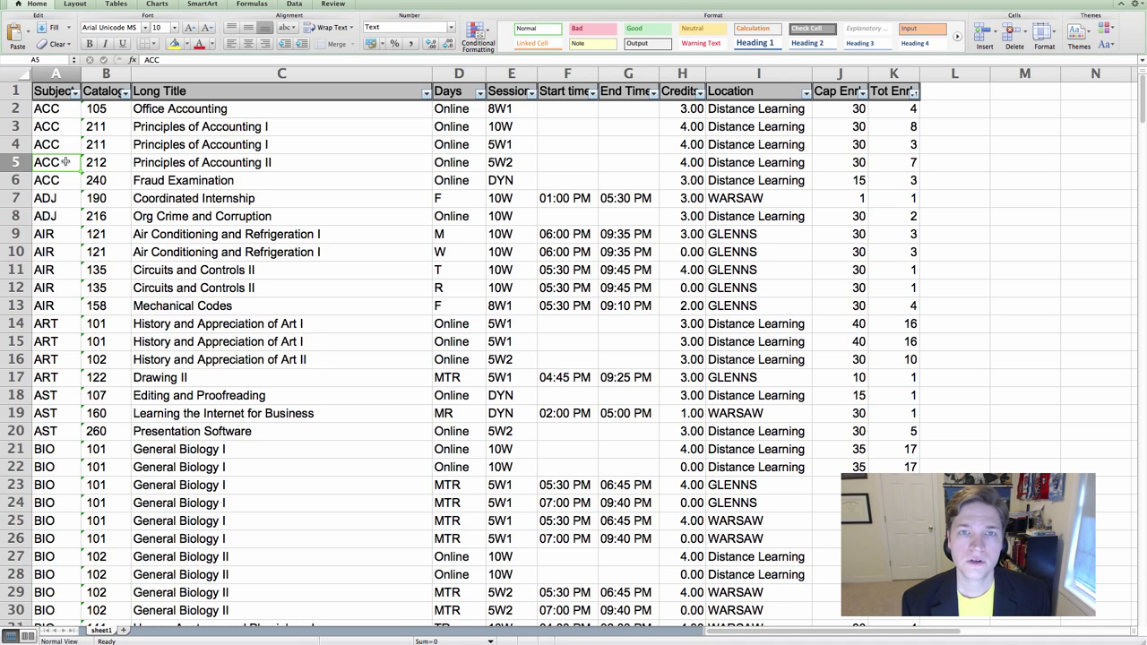
mouse_move(61, 183)
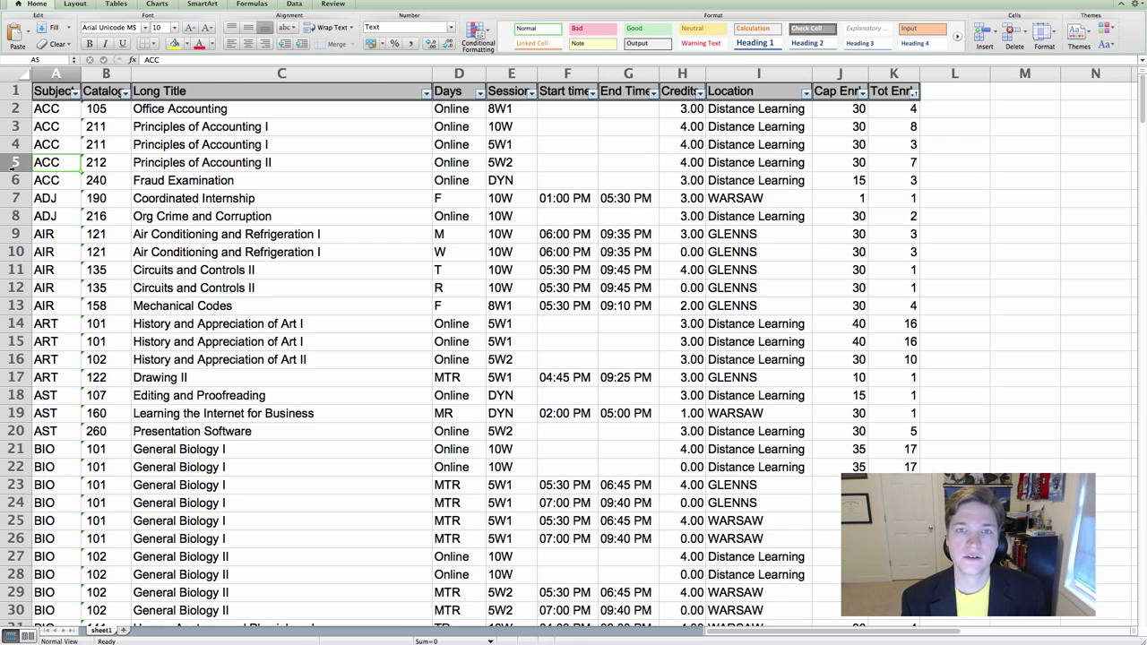
click(14, 161)
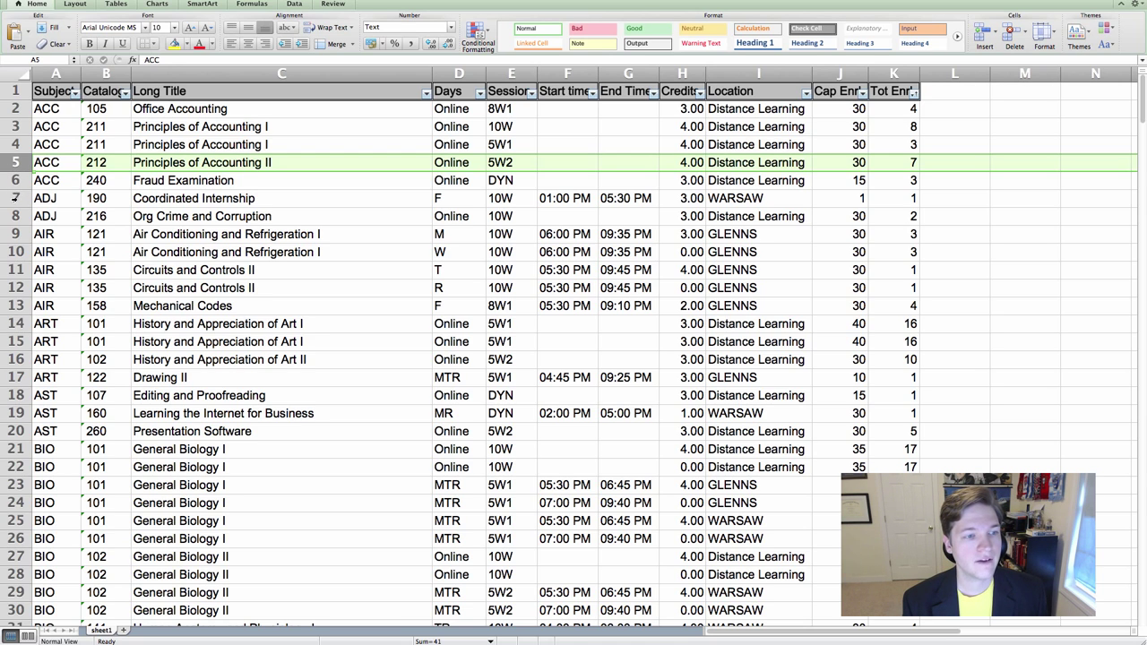
click(45, 197)
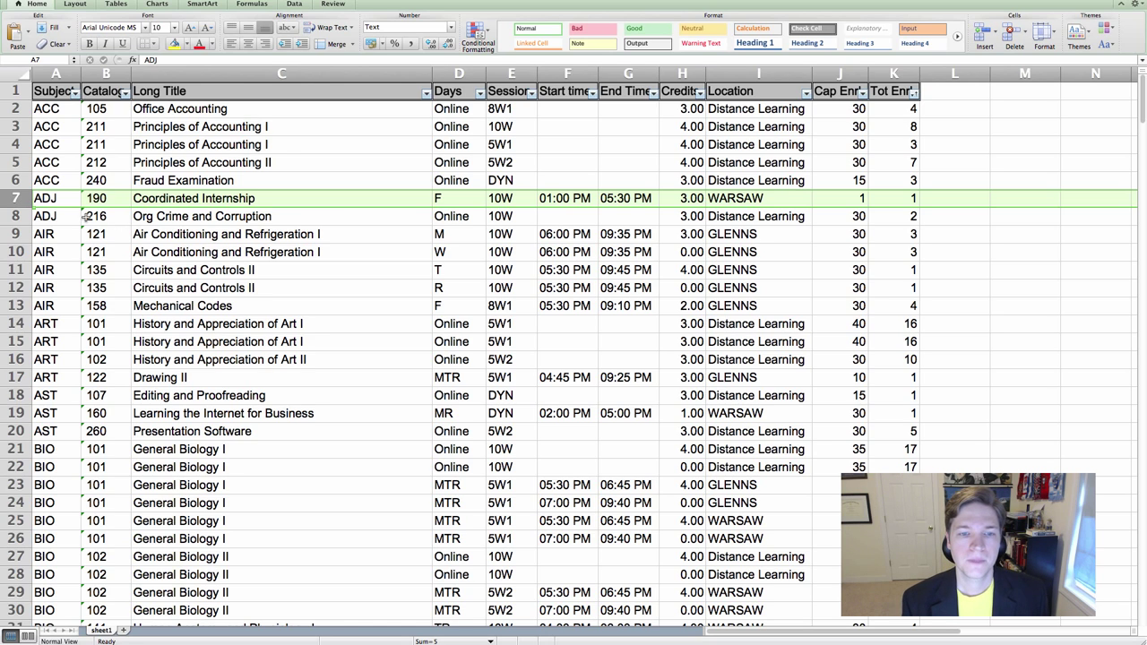
click(281, 233)
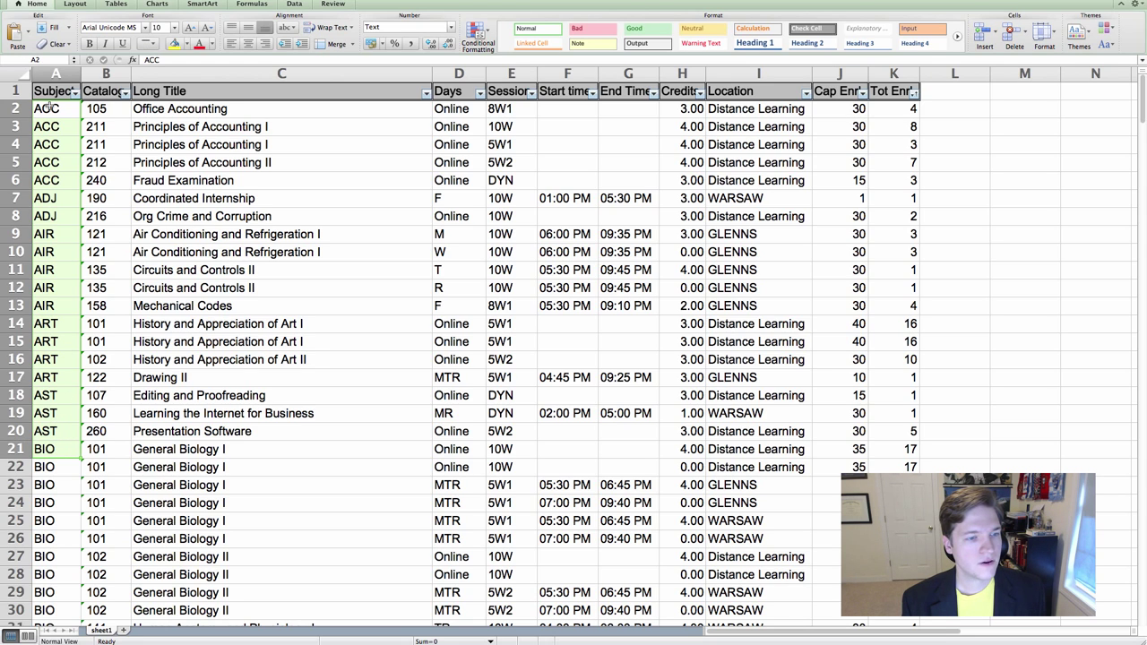
click(106, 109)
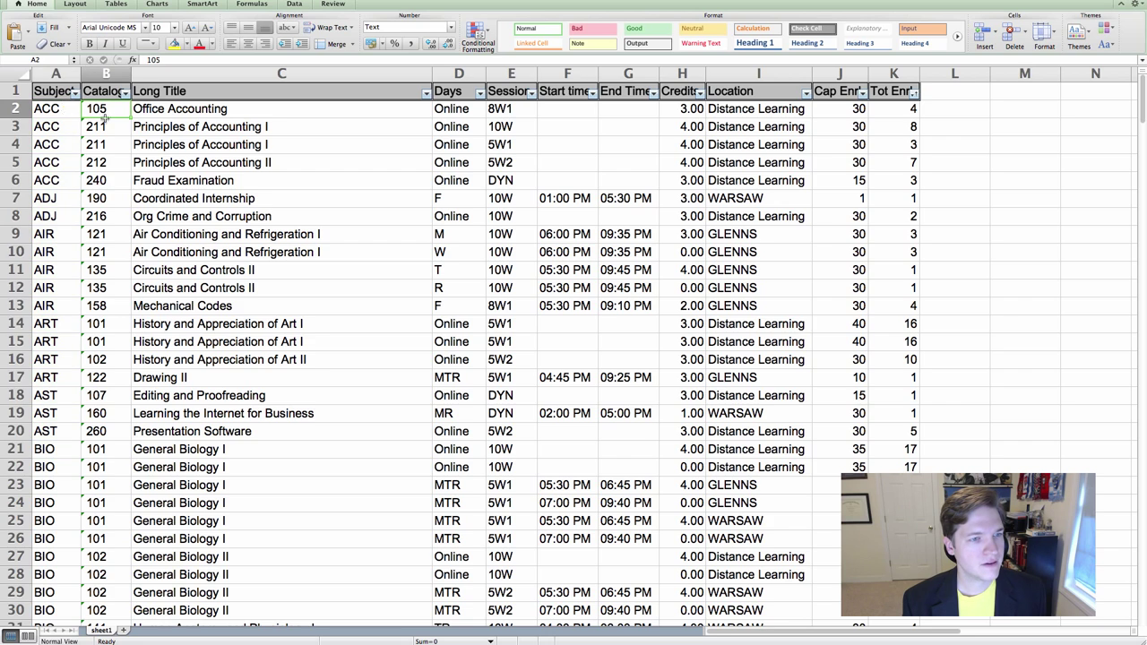
click(55, 109)
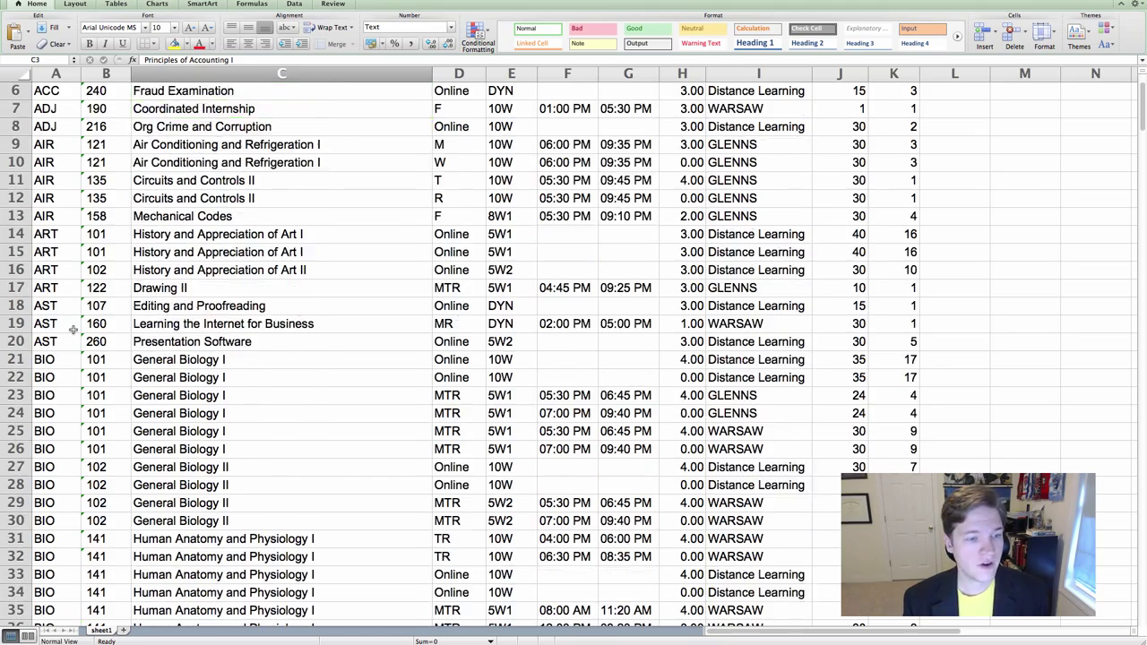
scroll(down, 3)
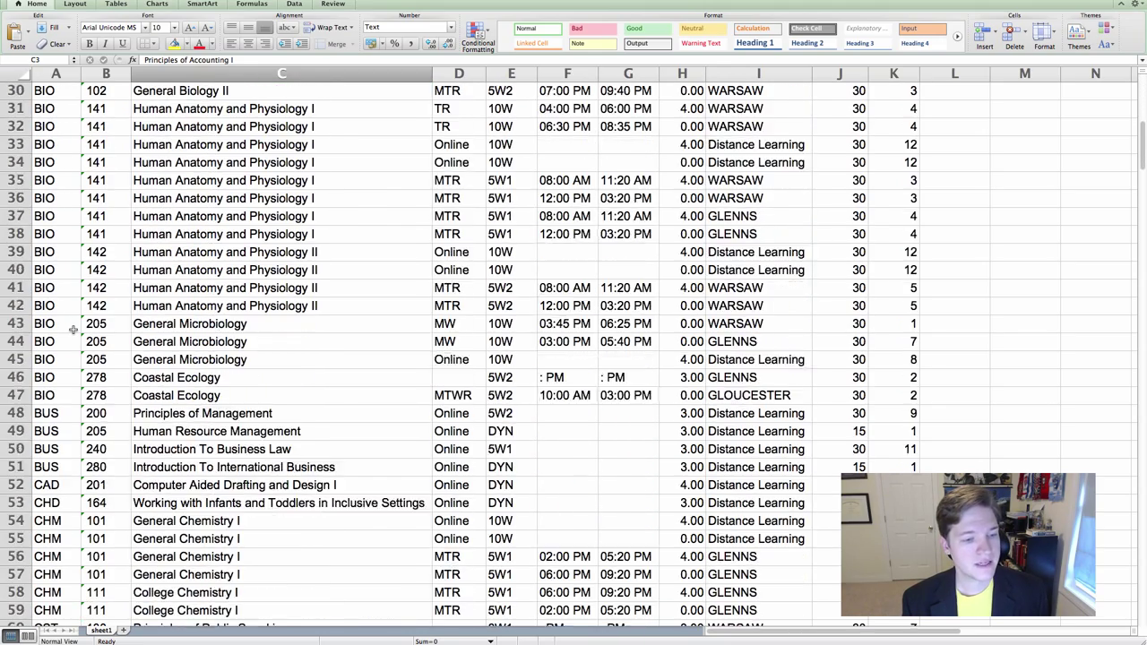
scroll(down, 3)
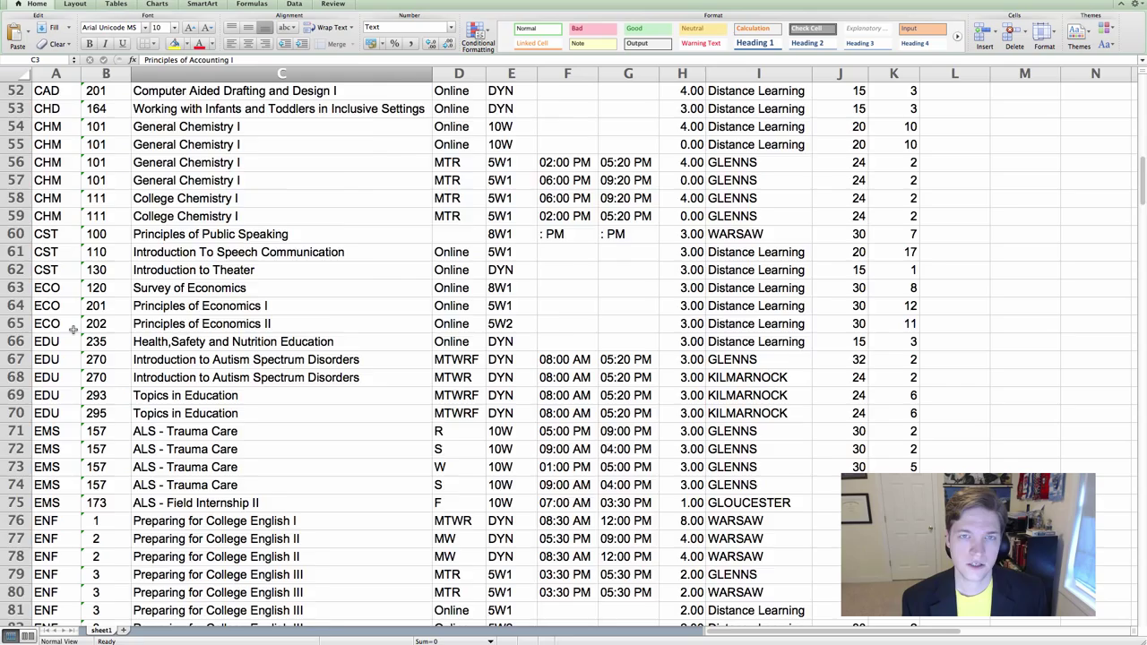
scroll(down, 3)
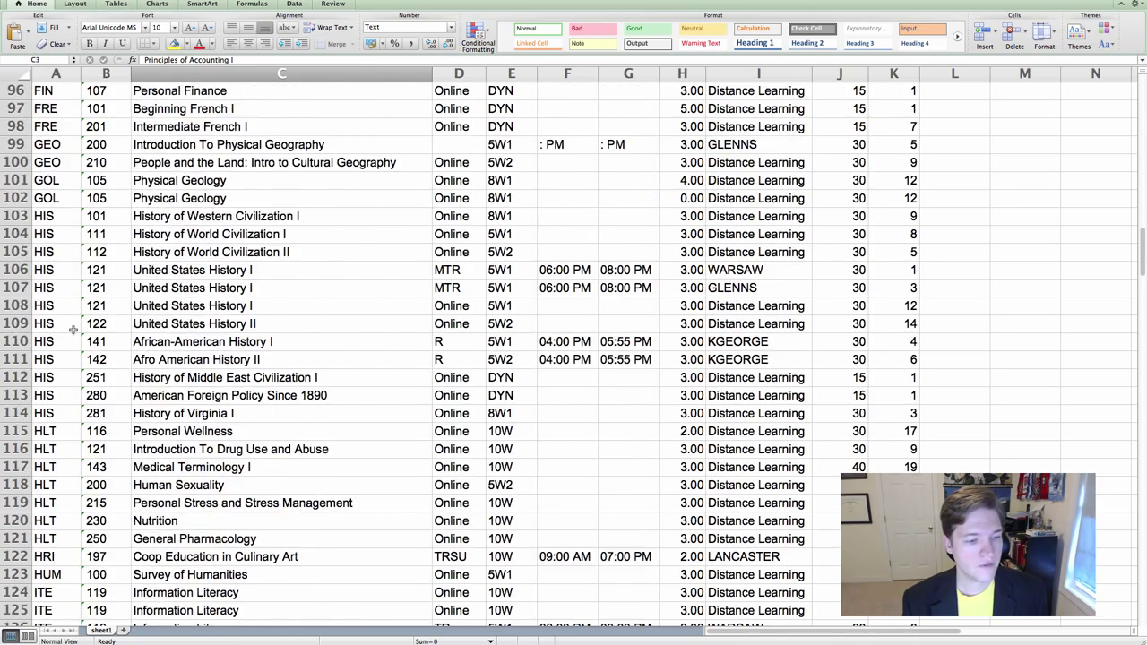
scroll(down, 3)
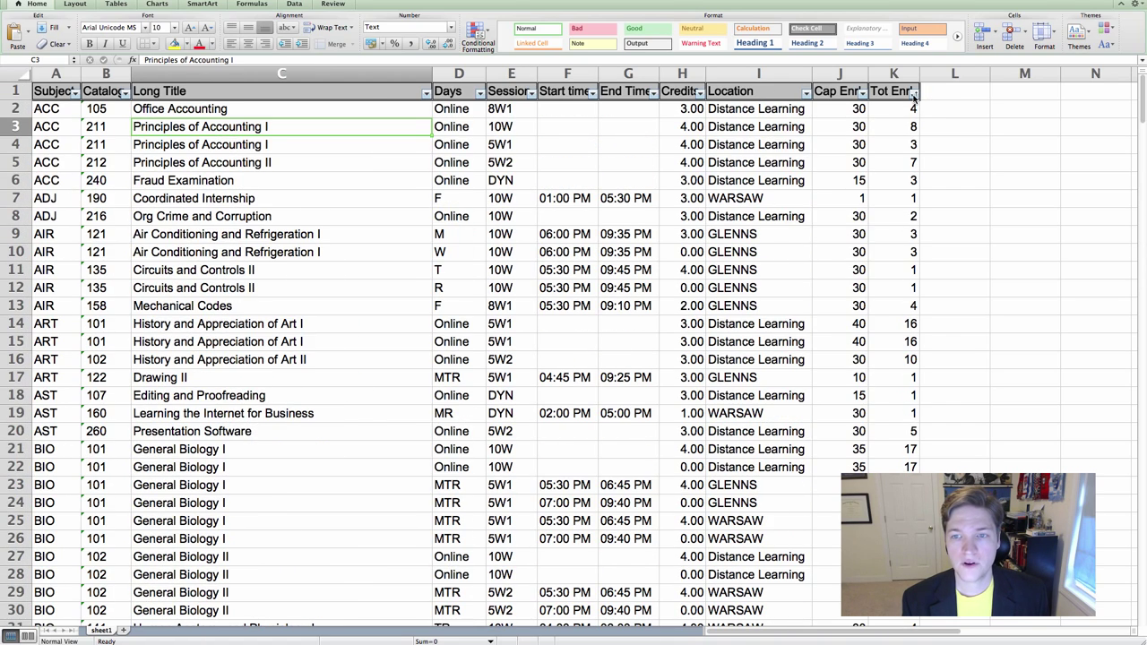
Step: Sort the courses by Tot Enr descending, putting Nutrition at 37 on top
click(912, 89)
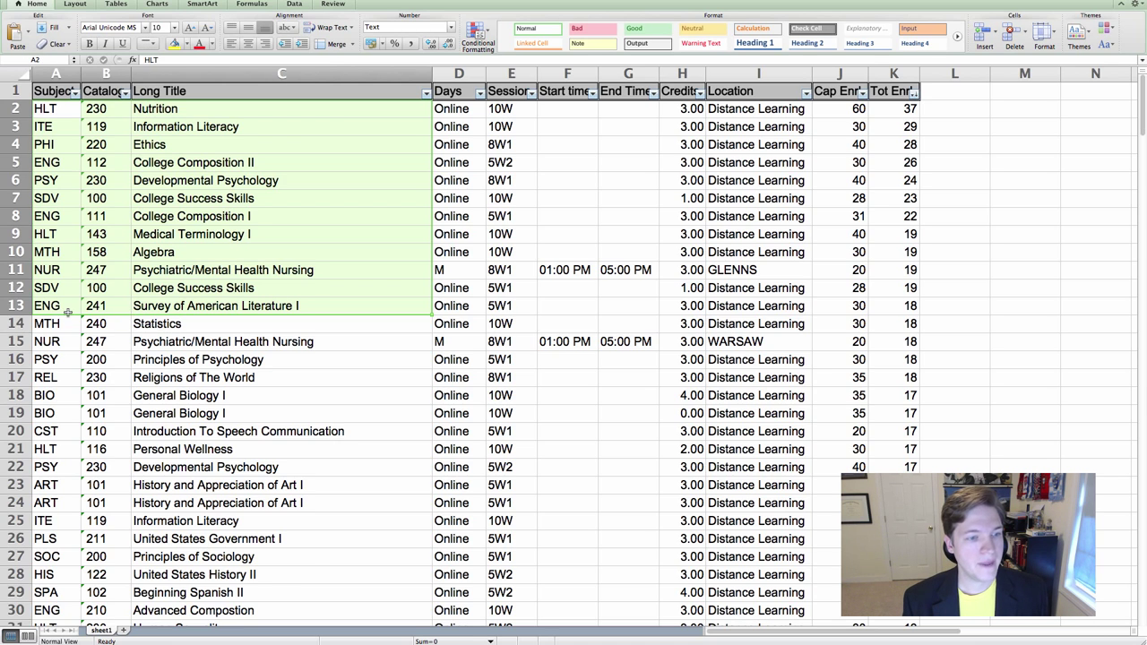
click(56, 305)
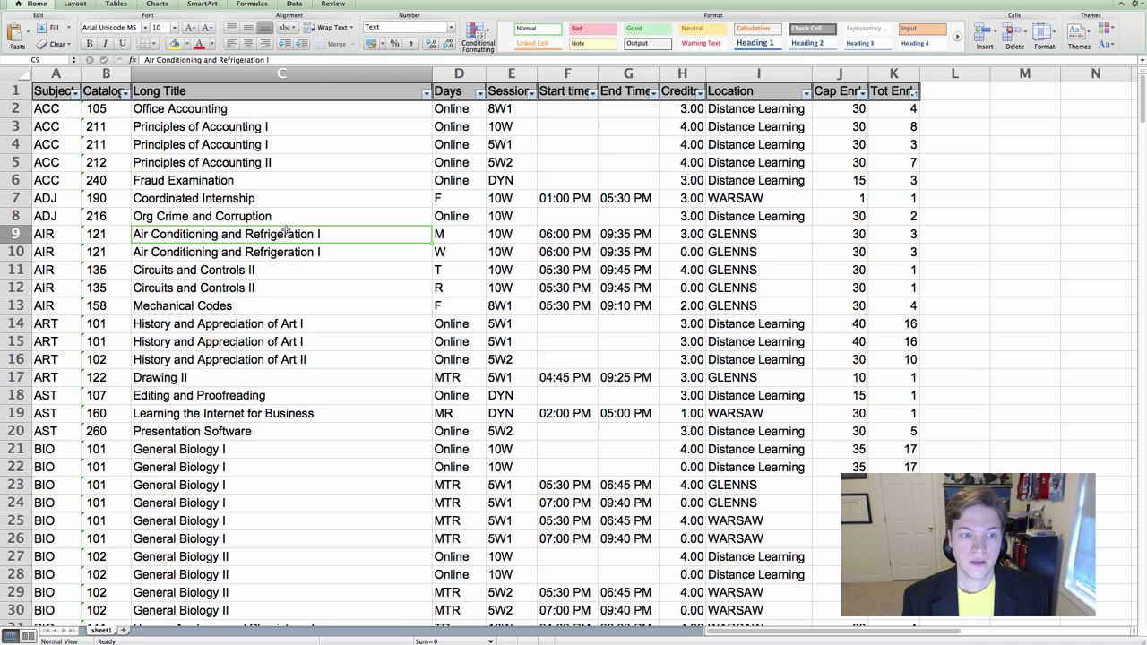
Step: Scroll down to the ITE rows and select the ITE 119 enrollment of 29
click(281, 269)
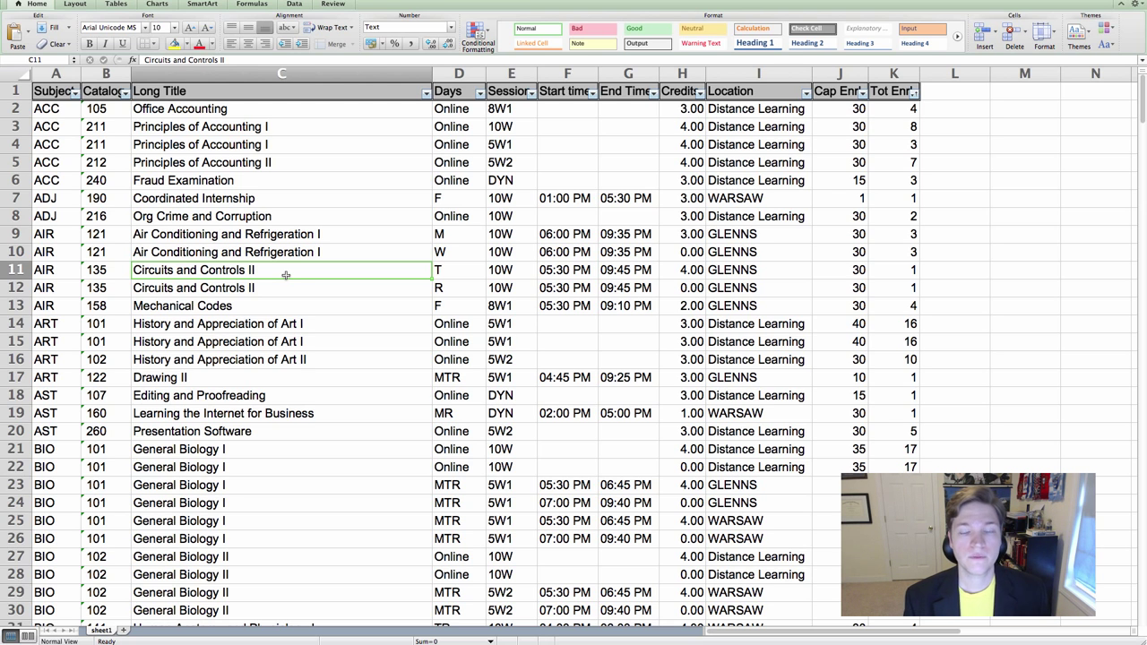
scroll(down, 3)
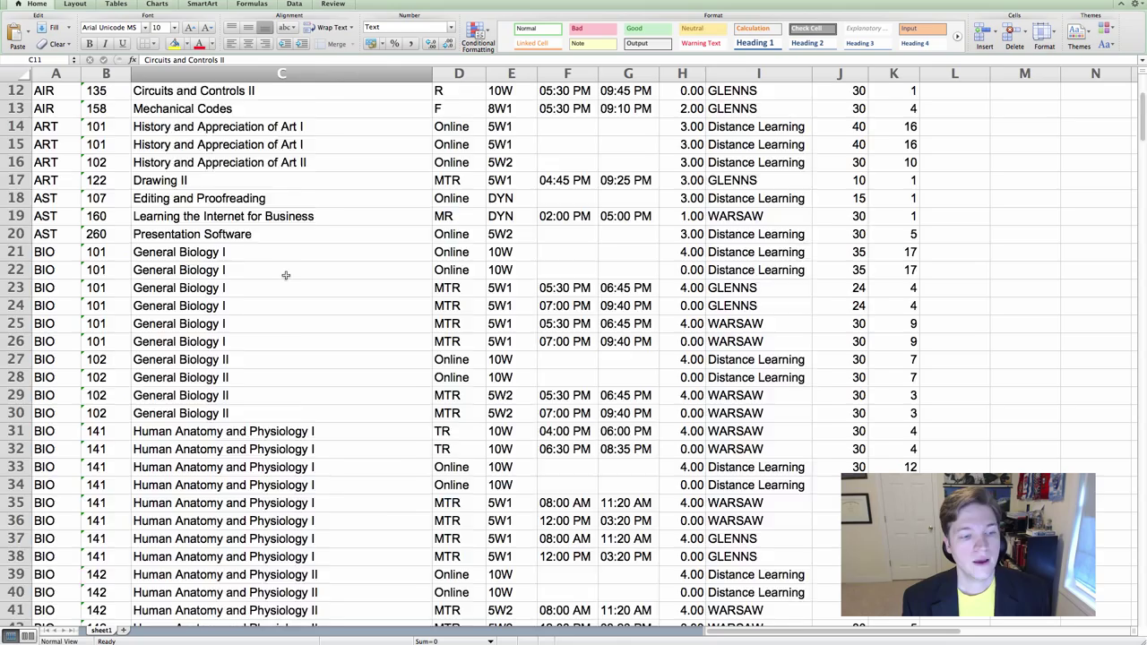
scroll(down, 3)
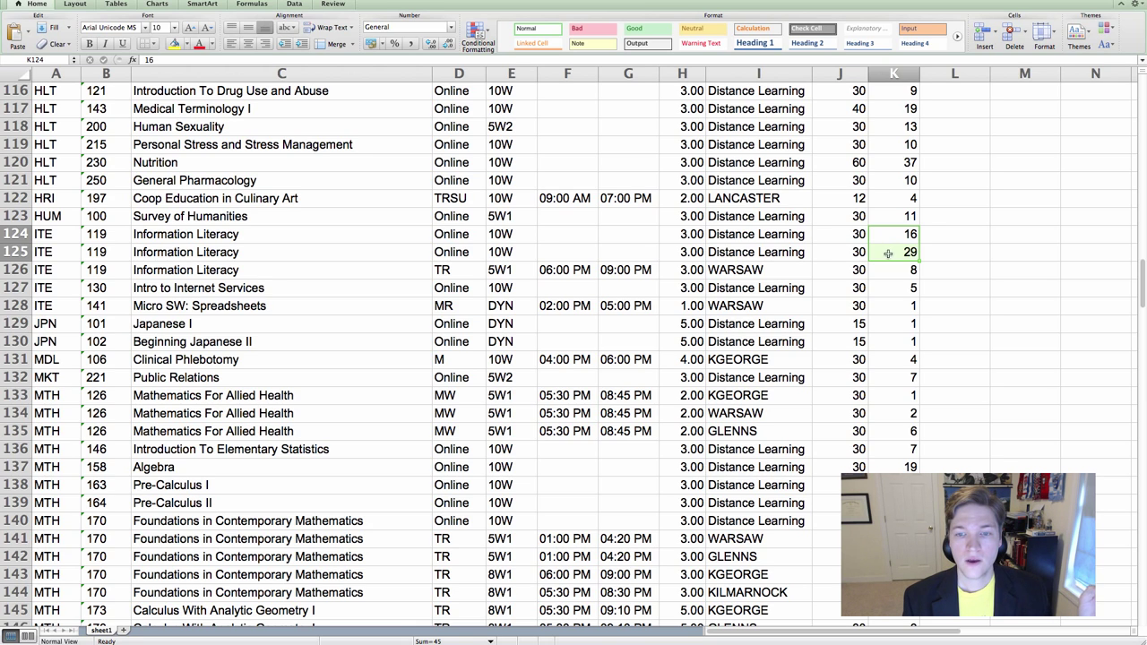
click(892, 250)
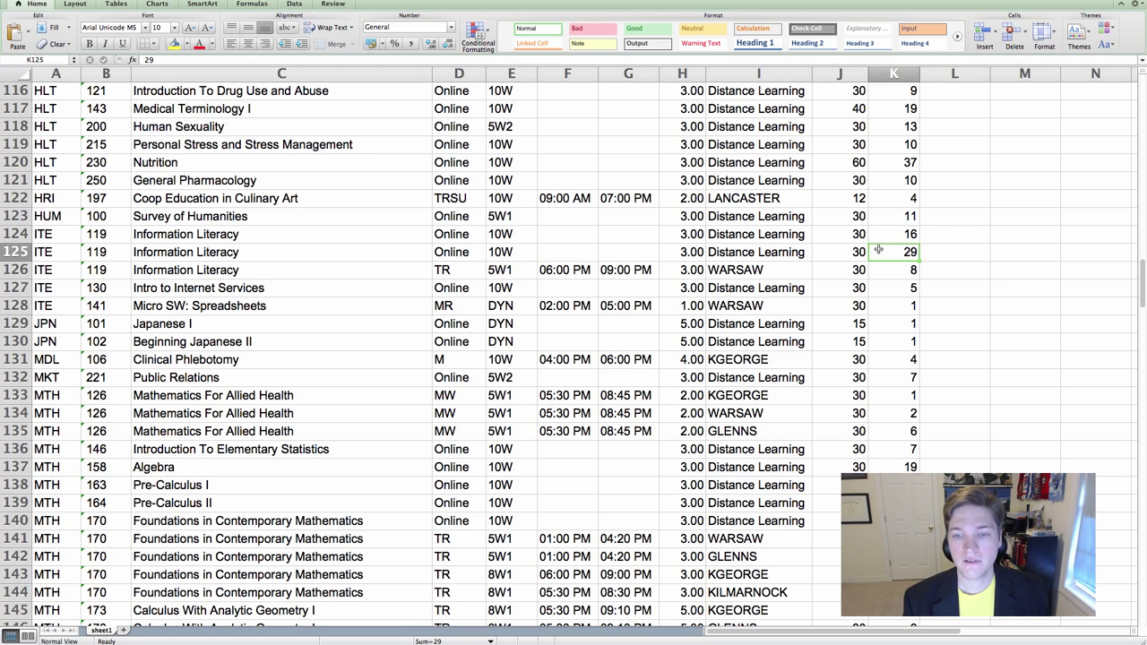